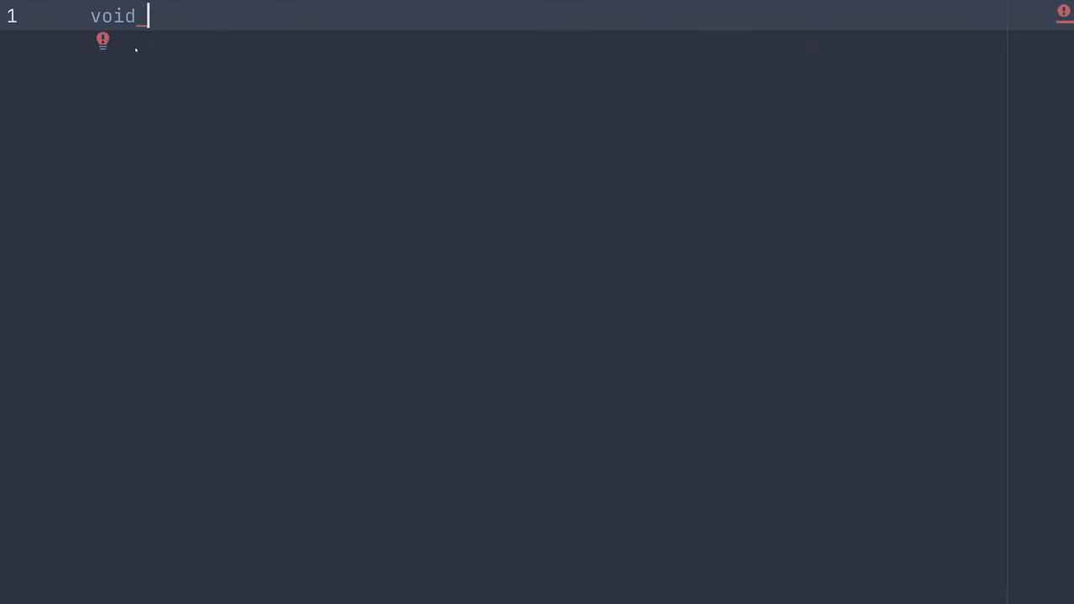
text(main)
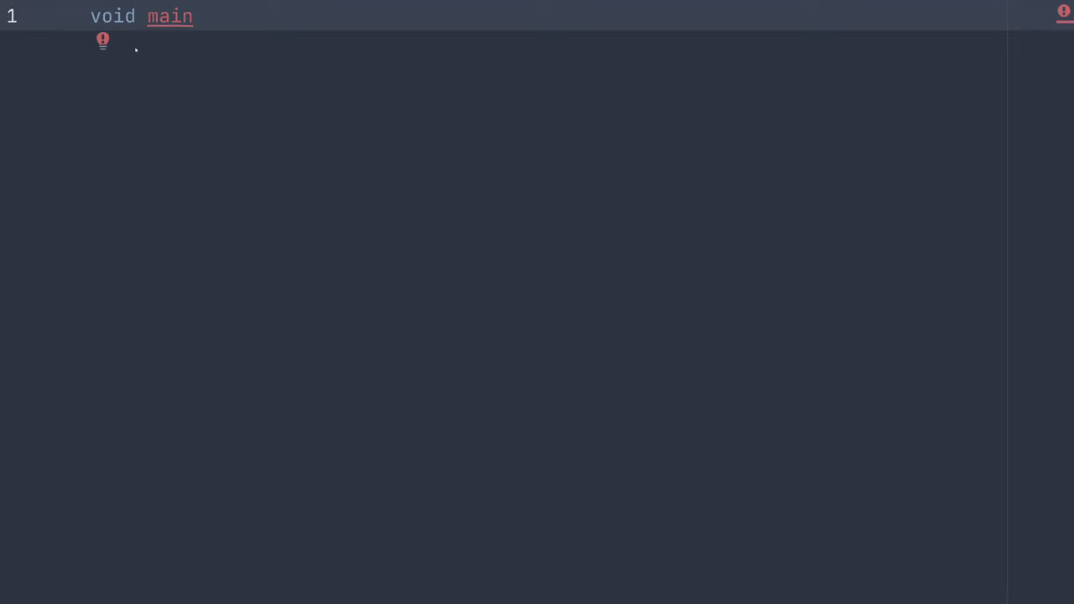
text(())
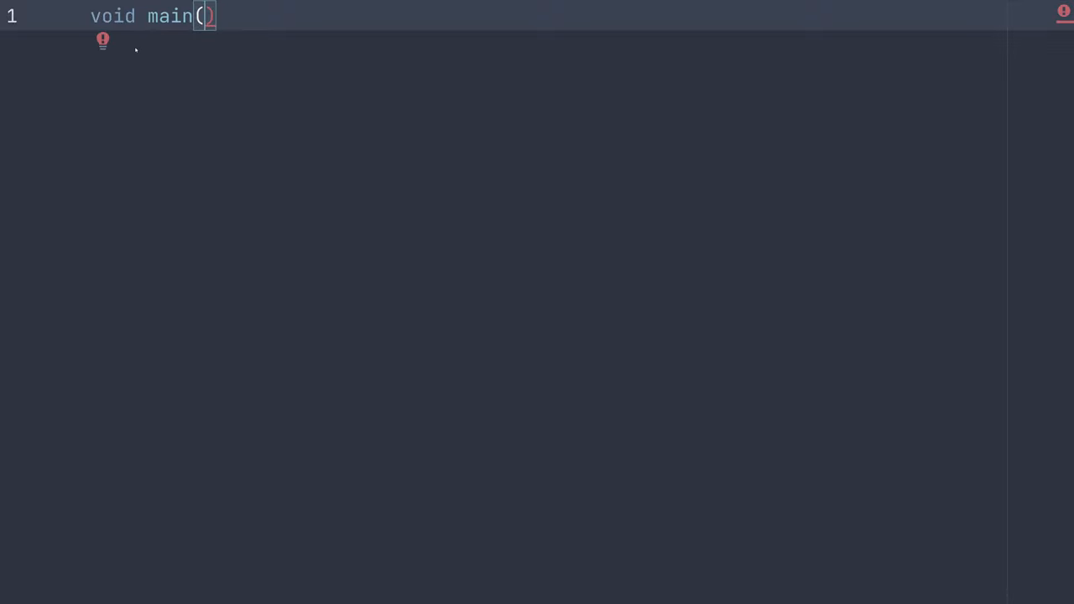
text({})
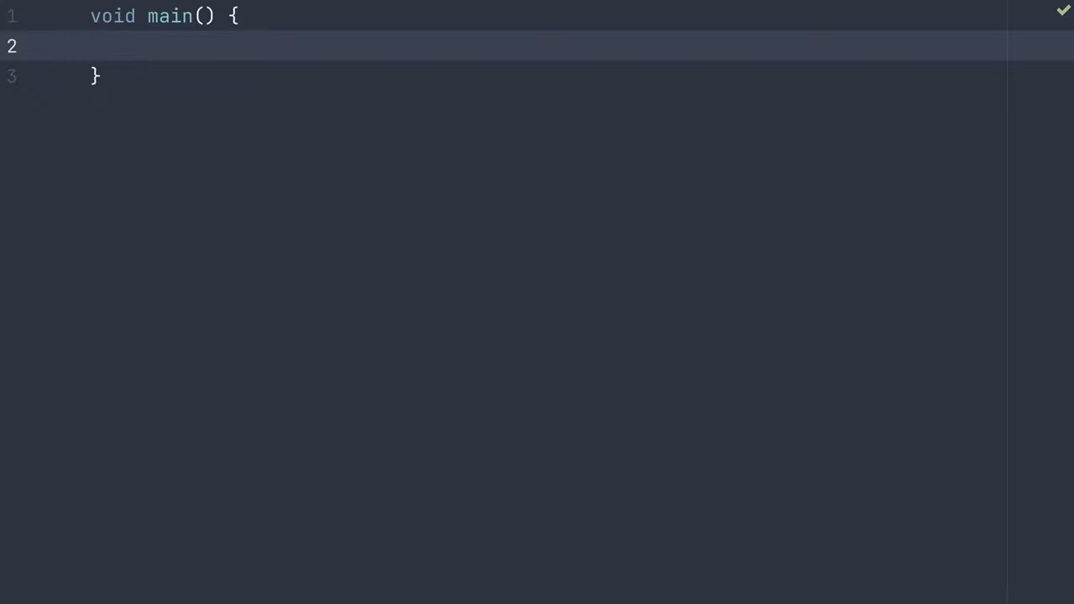
text(print()
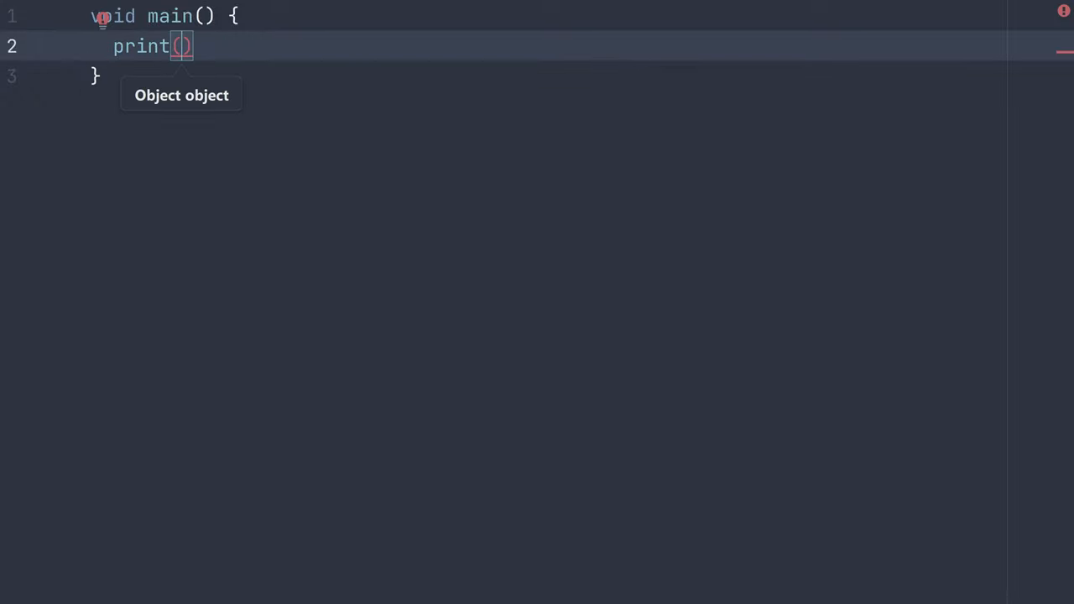
text('H)
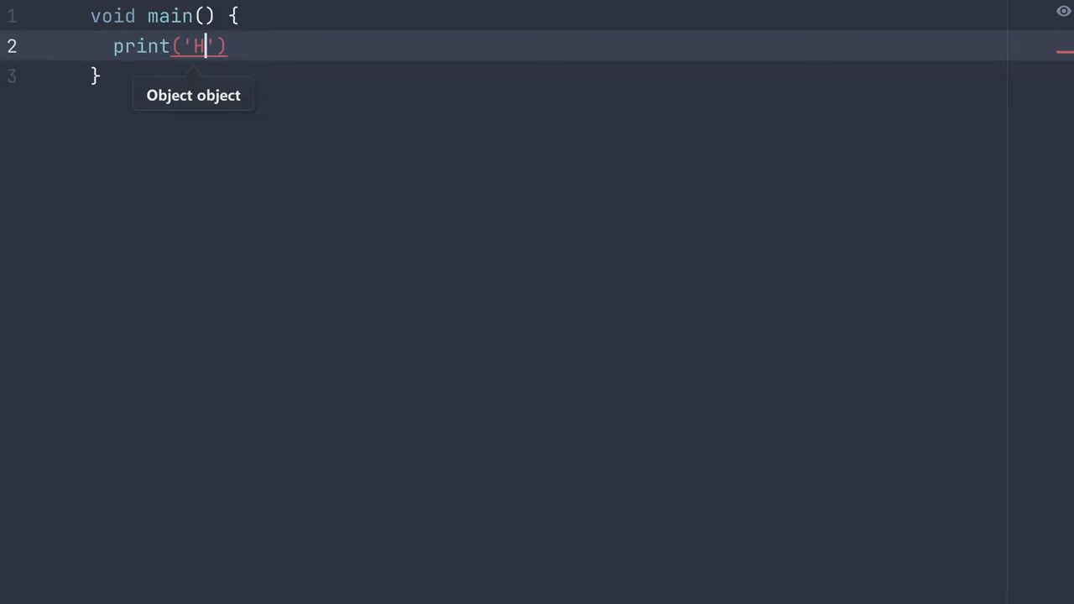
text(ello World)
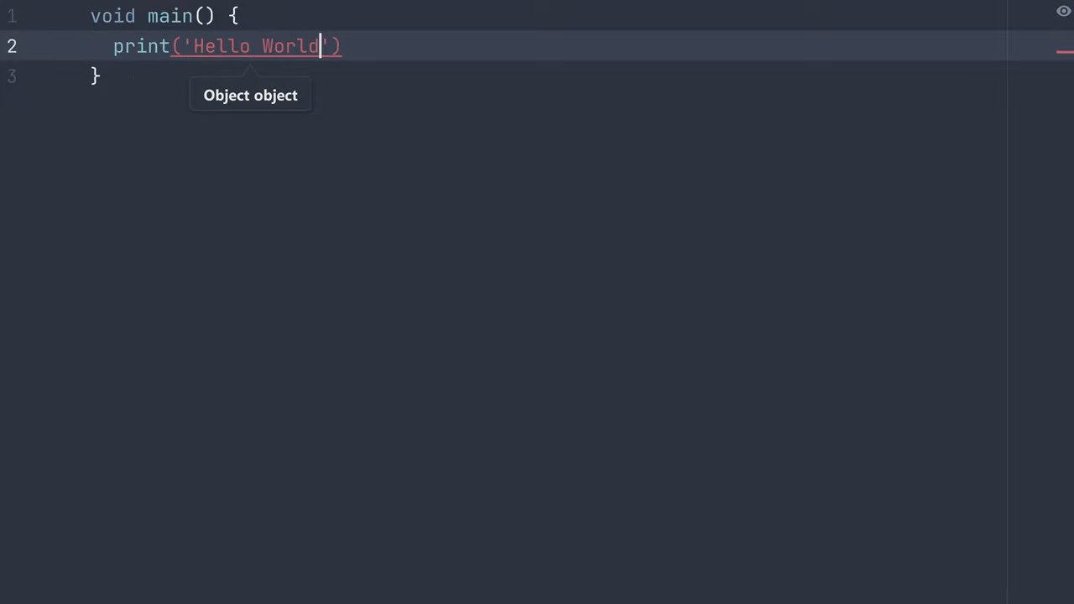
text(!);)
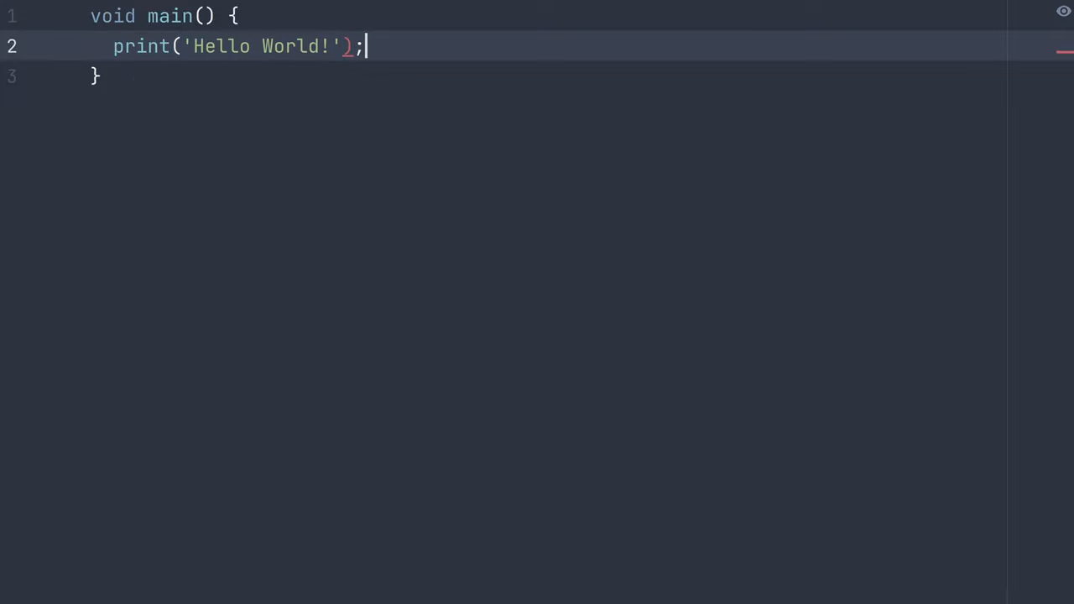